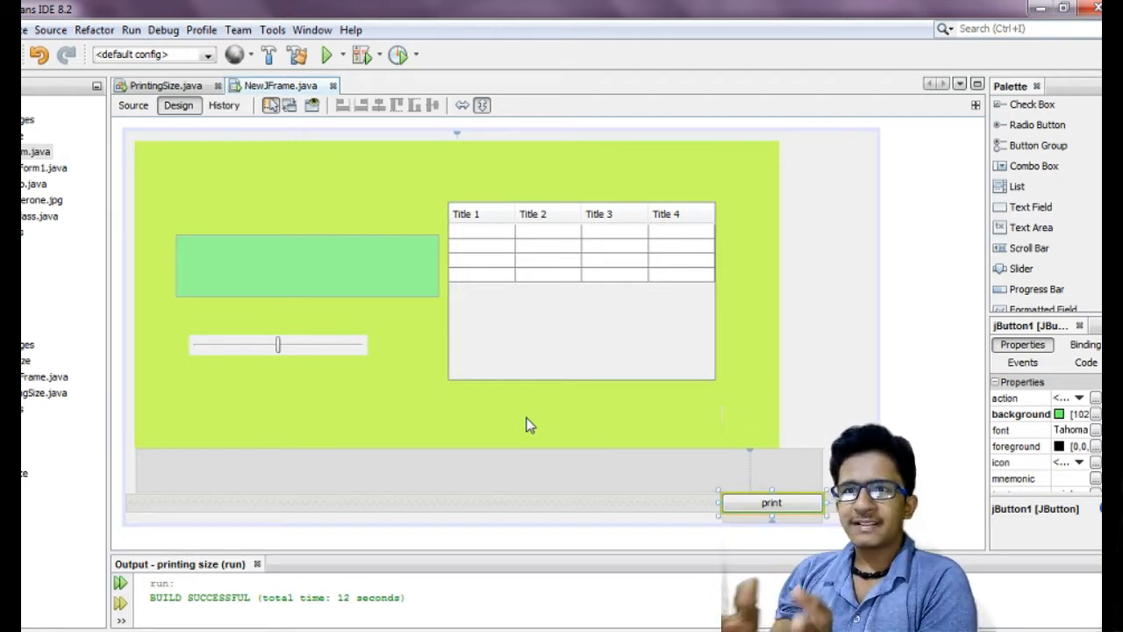
{"action": "mouse_move", "coordinate": [804, 527]}
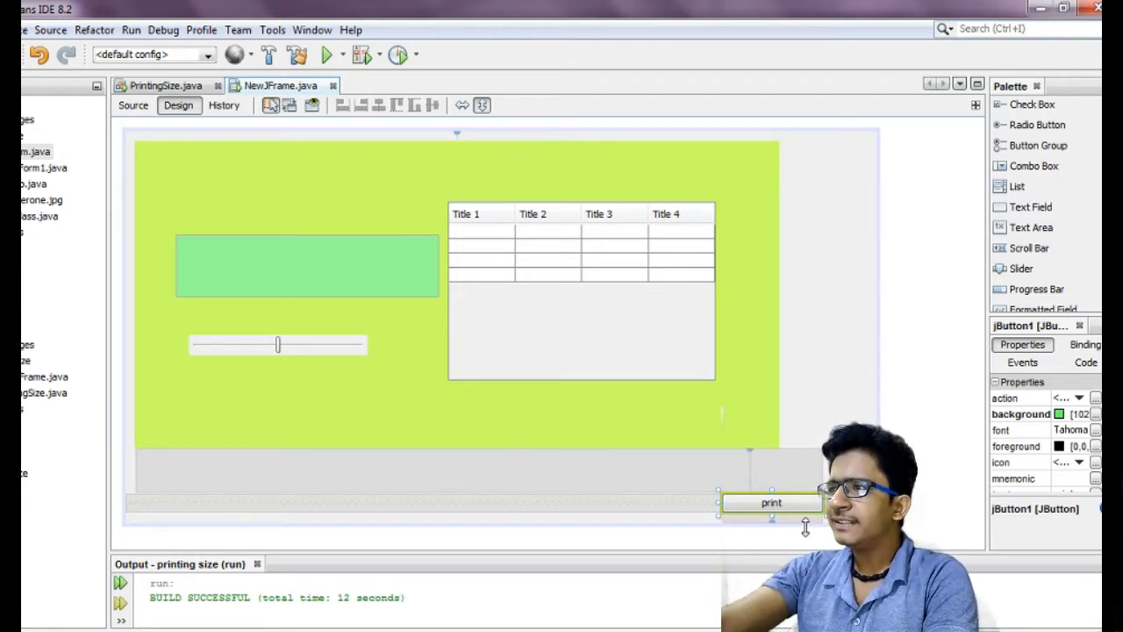
{"action": "mouse_move", "coordinate": [799, 513]}
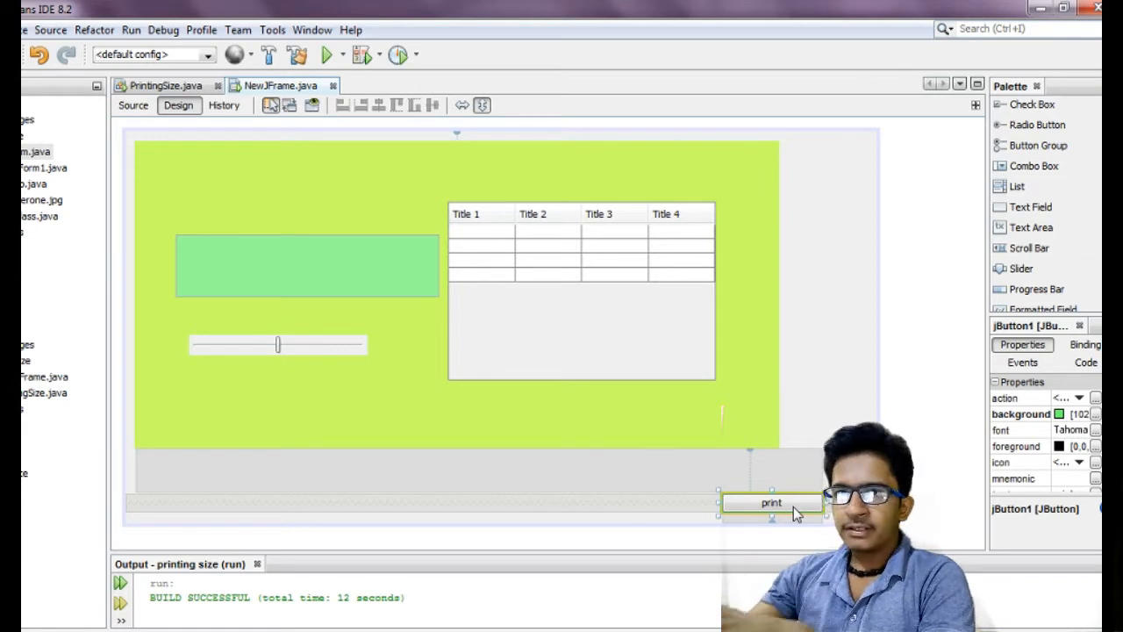
{"action": "mouse_move", "coordinate": [365, 256]}
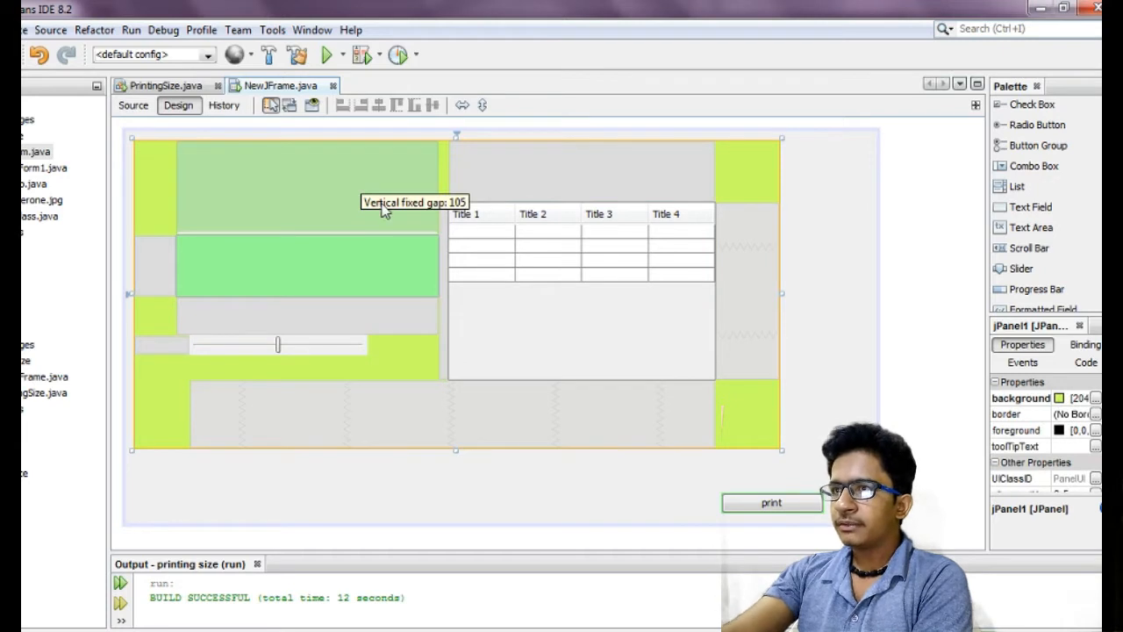
Create an actionPerformed handler for the print button and collapse the main method.
{"action": "left_click", "coordinate": [771, 501]}
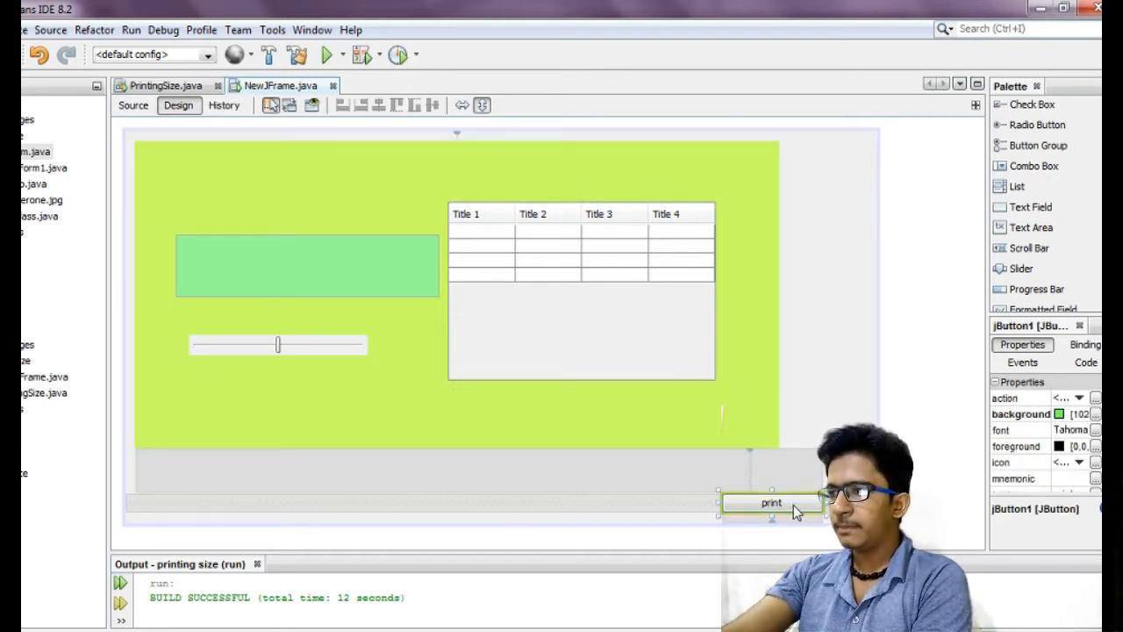
{"action": "right_click", "coordinate": [770, 502]}
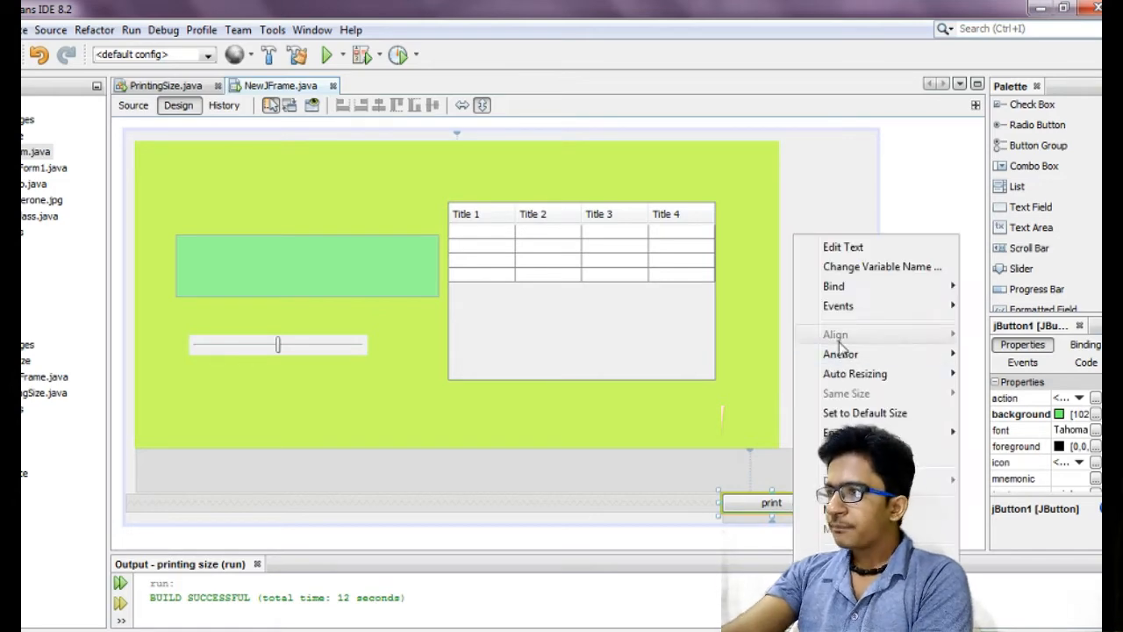
{"action": "left_click", "coordinate": [817, 309]}
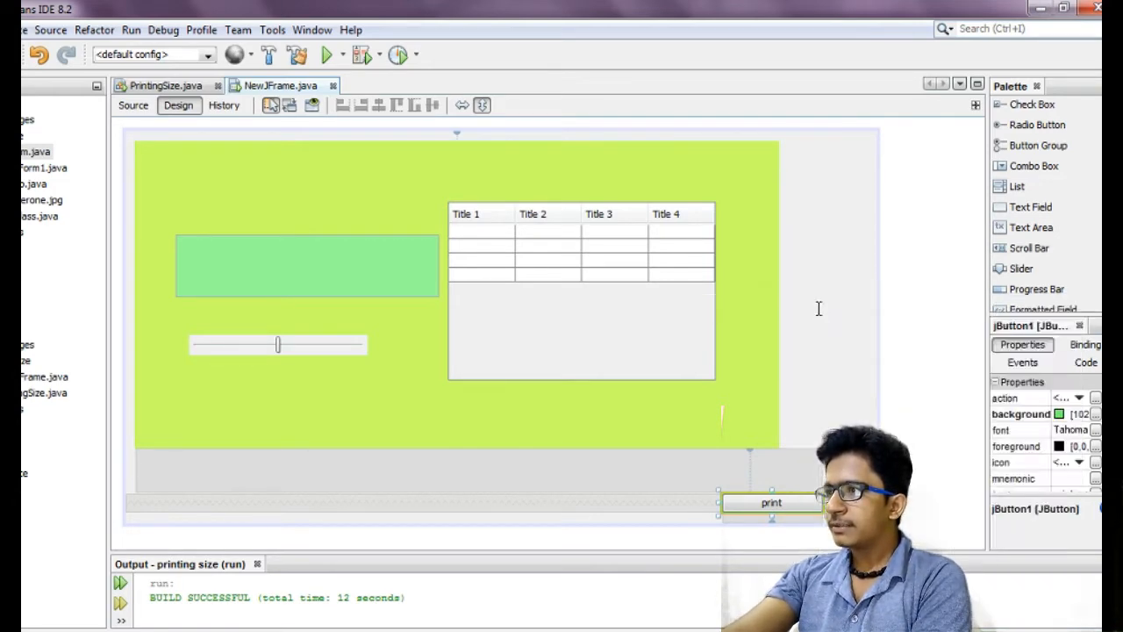
{"action": "left_click", "coordinate": [133, 105]}
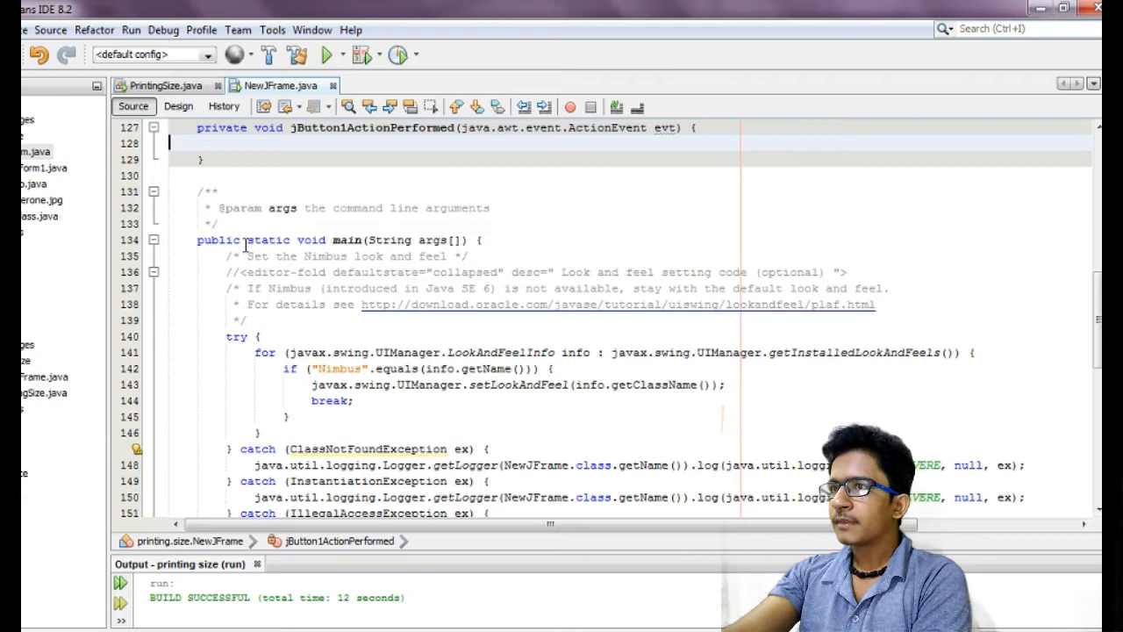
{"action": "left_click", "coordinate": [155, 238]}
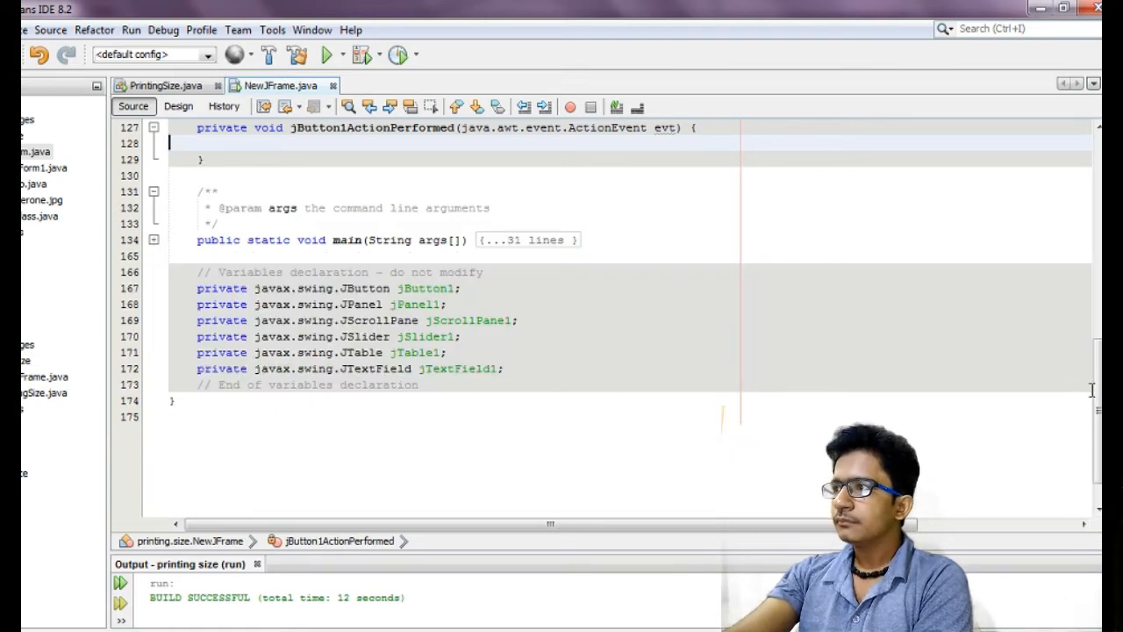
{"action": "scroll", "scroll_direction": "up", "scroll_amount": 3}
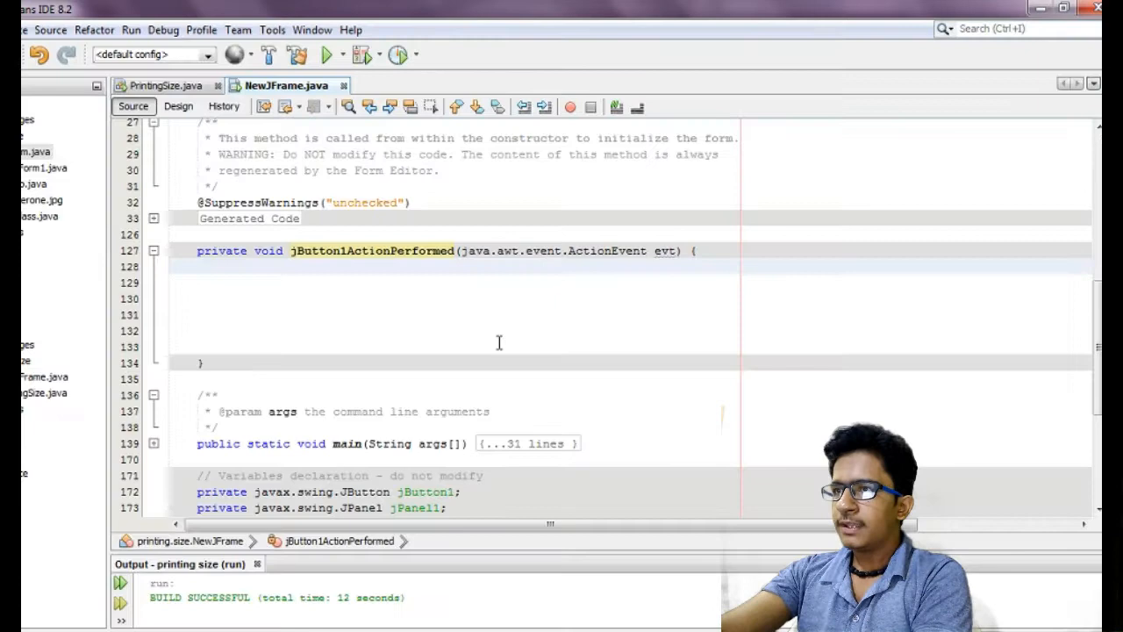
Change the paint target so the print code reads jPanel1.paint(g2).
{"action": "scroll", "scroll_direction": "down", "scroll_amount": 3}
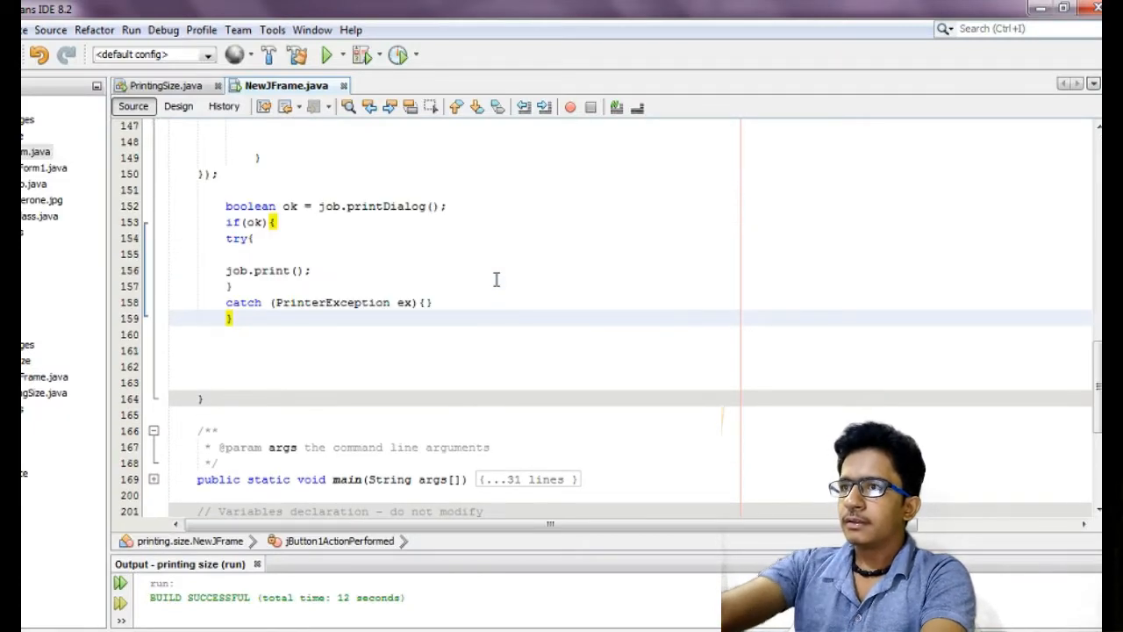
{"action": "scroll", "scroll_direction": "up", "scroll_amount": 3}
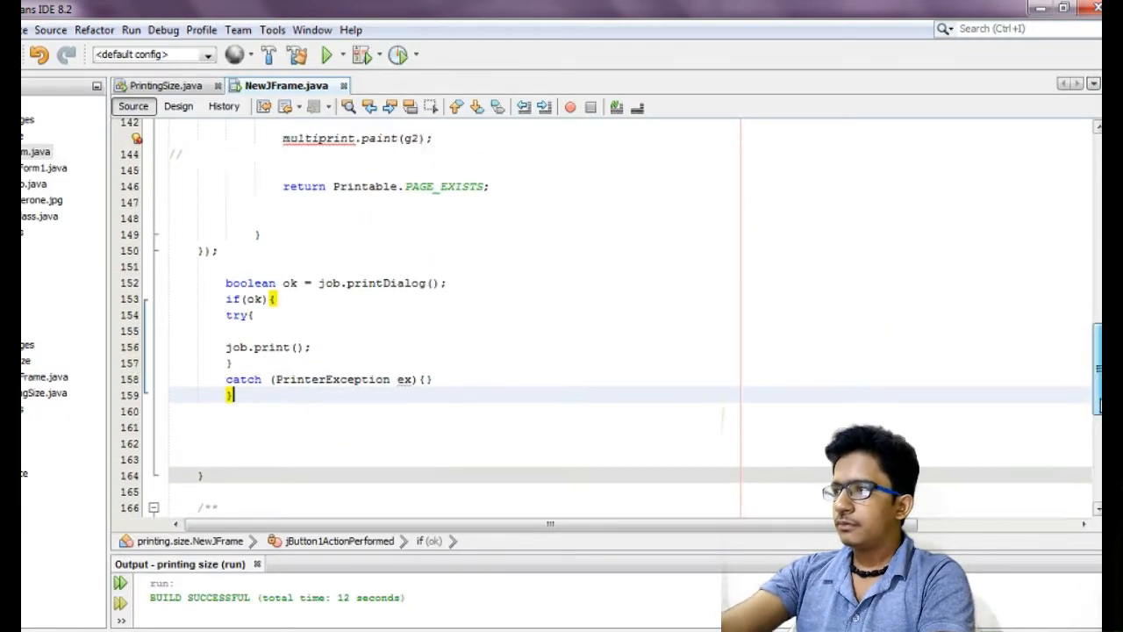
{"action": "scroll", "scroll_direction": "up", "scroll_amount": 3}
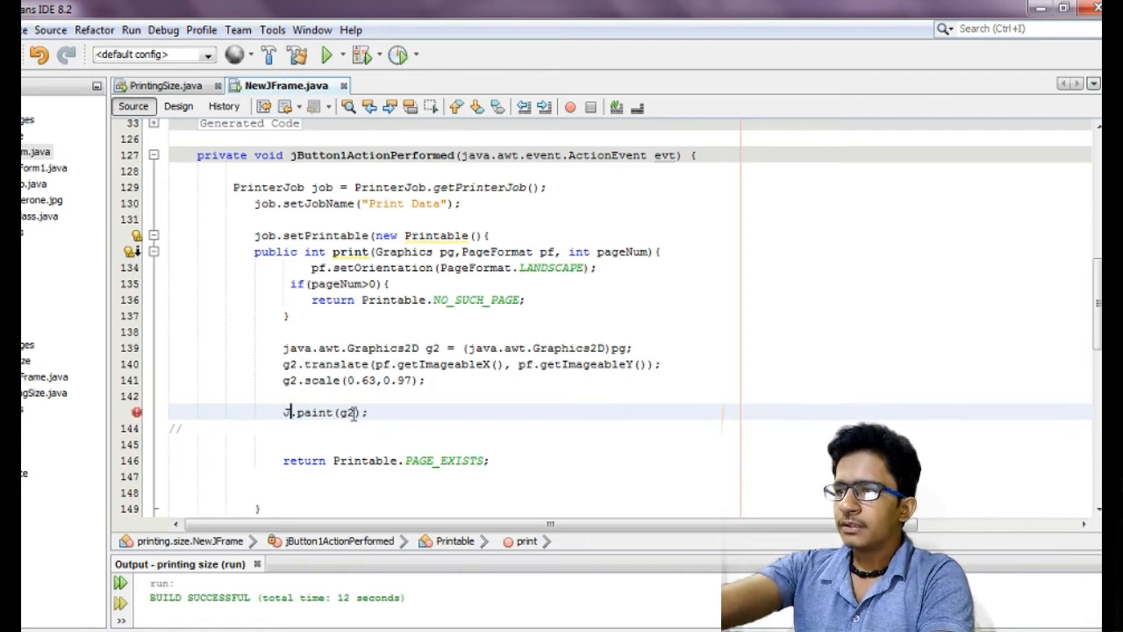
{"action": "type", "text": "Jpanel"}
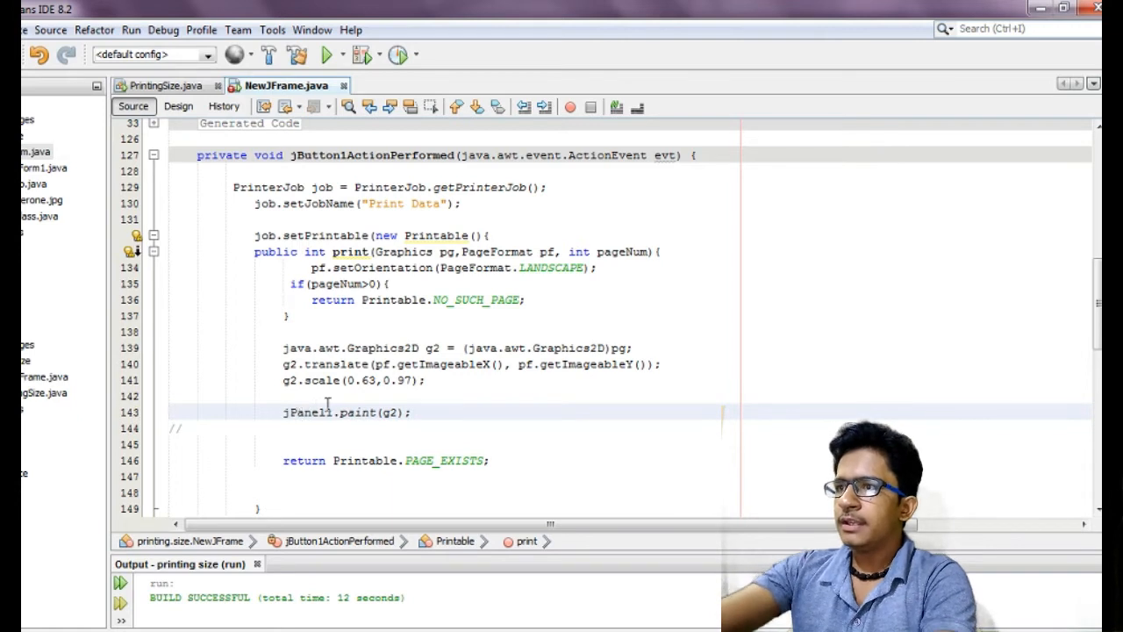
{"action": "double_click", "coordinate": [307, 412]}
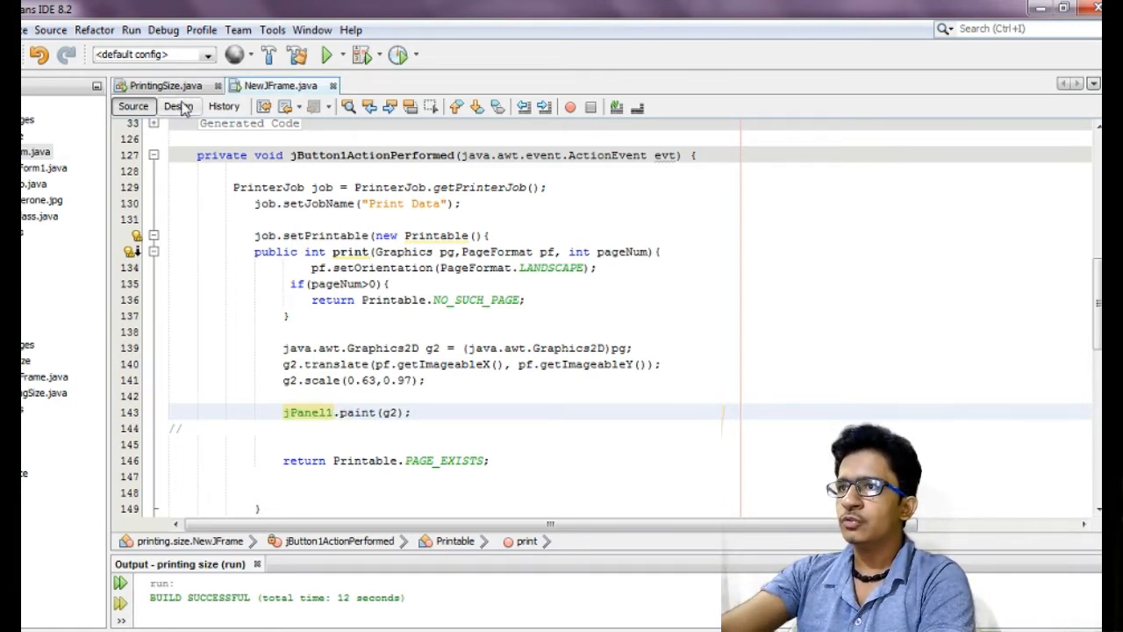
{"action": "left_click", "coordinate": [179, 105]}
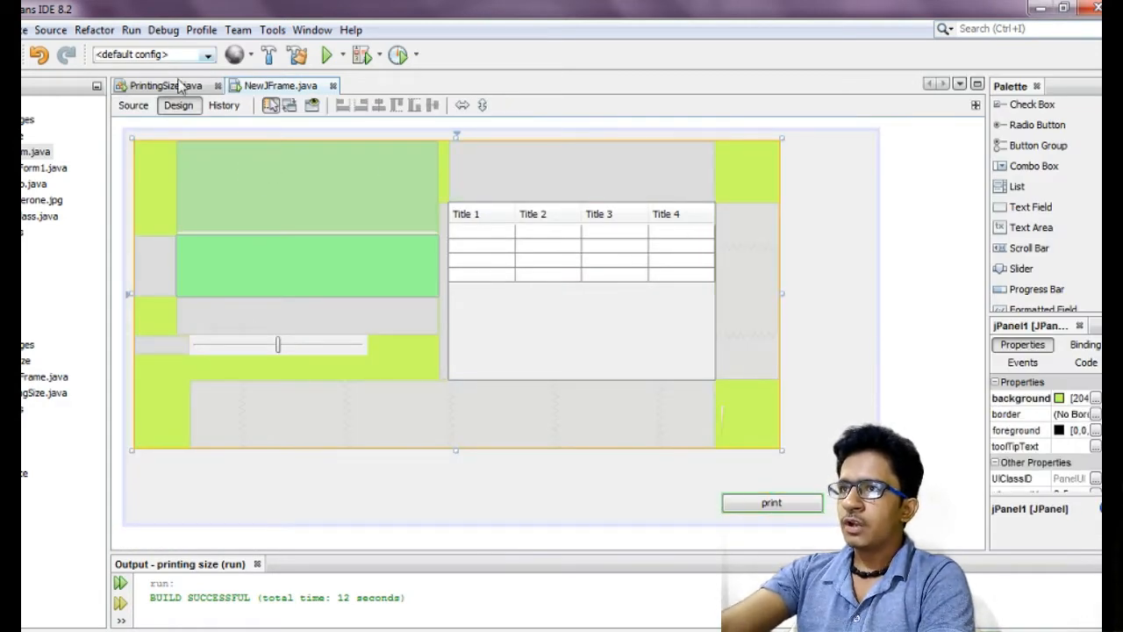
{"action": "left_click", "coordinate": [134, 105]}
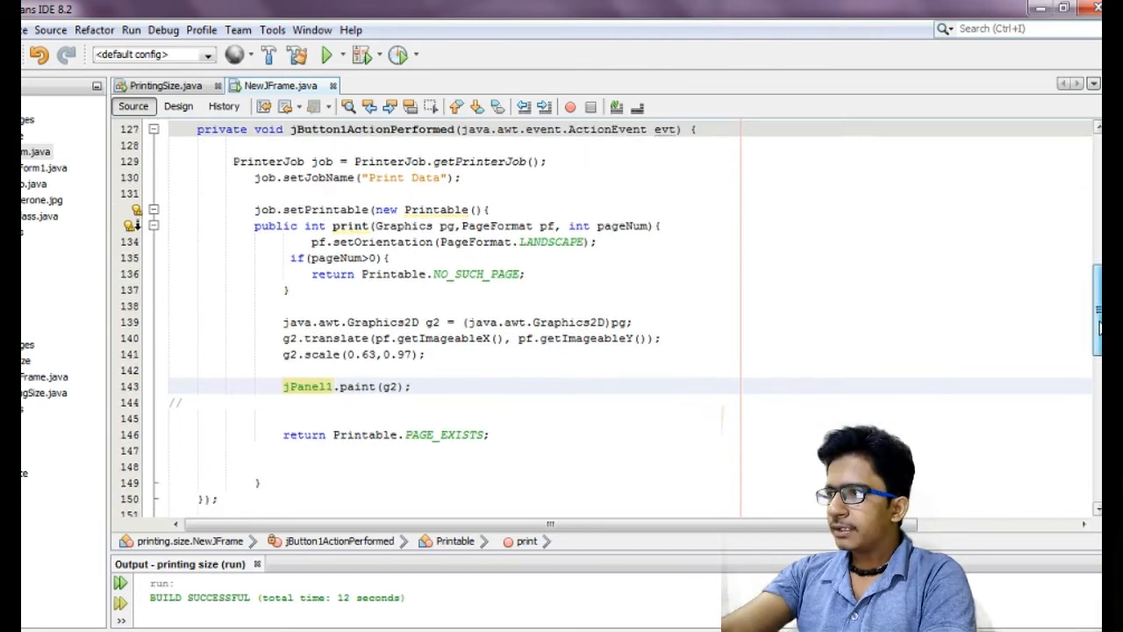
Run the file with g2.scale at 0.05 and 0.07 to launch the Swing window.
{"action": "right_click", "coordinate": [340, 307]}
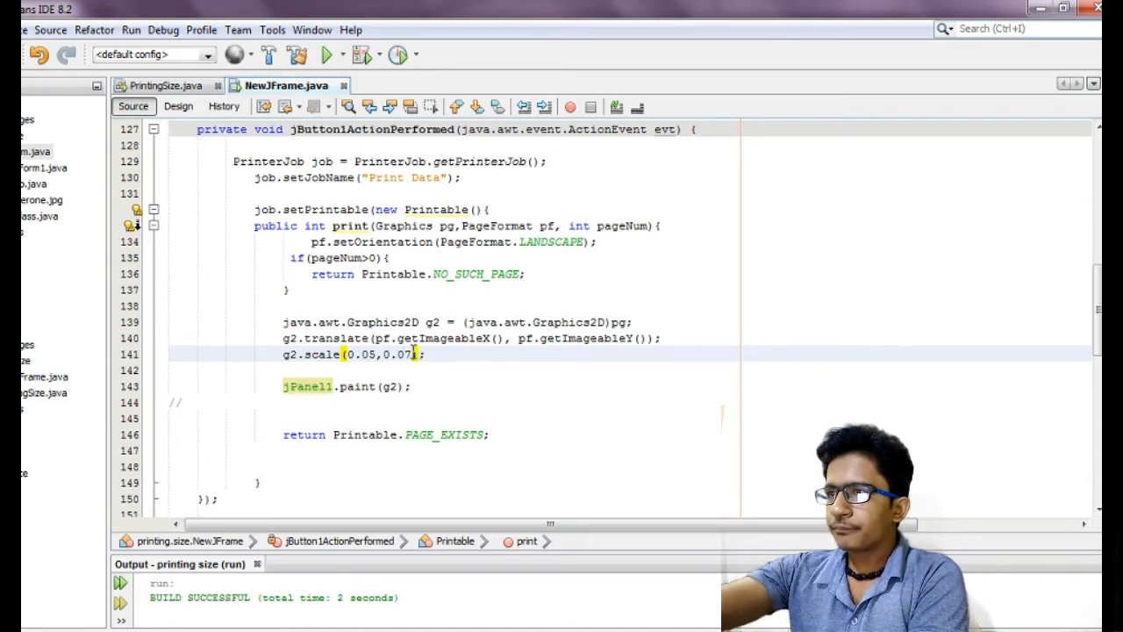
{"action": "right_click", "coordinate": [456, 370]}
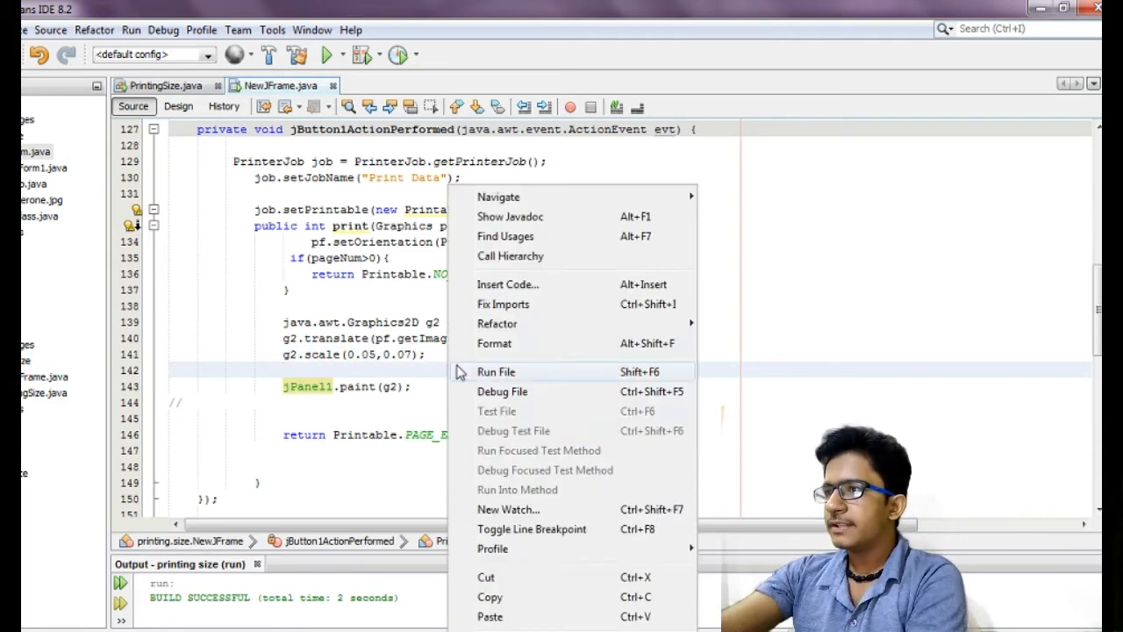
{"action": "left_click", "coordinate": [497, 372]}
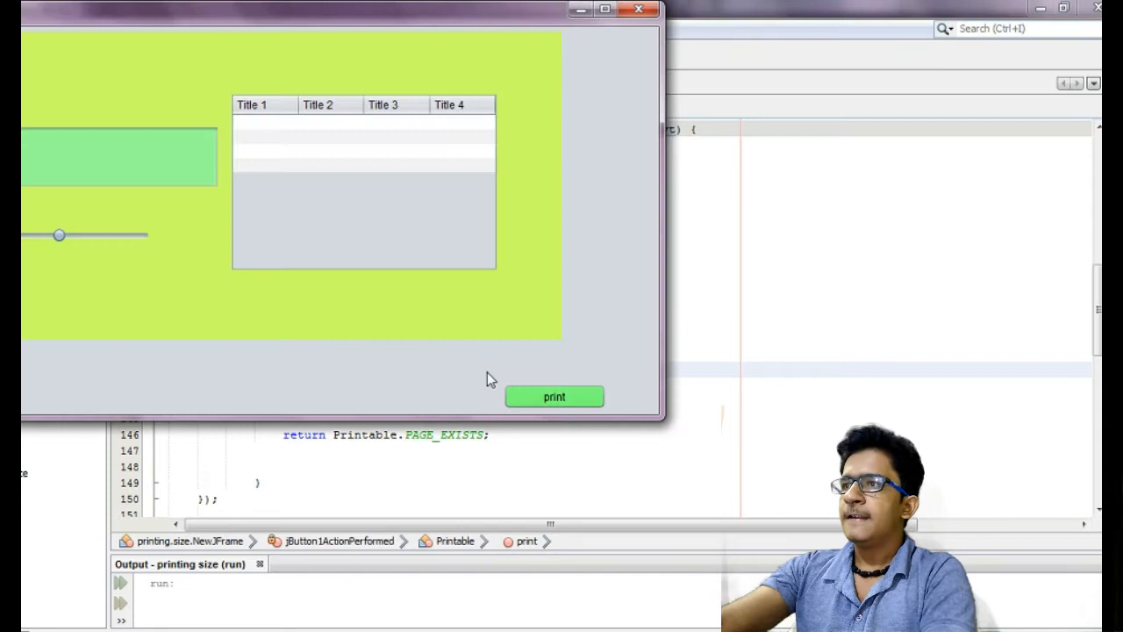
Print the green panel to an XPS document on the desktop and minimize the window.
{"action": "left_click", "coordinate": [554, 397]}
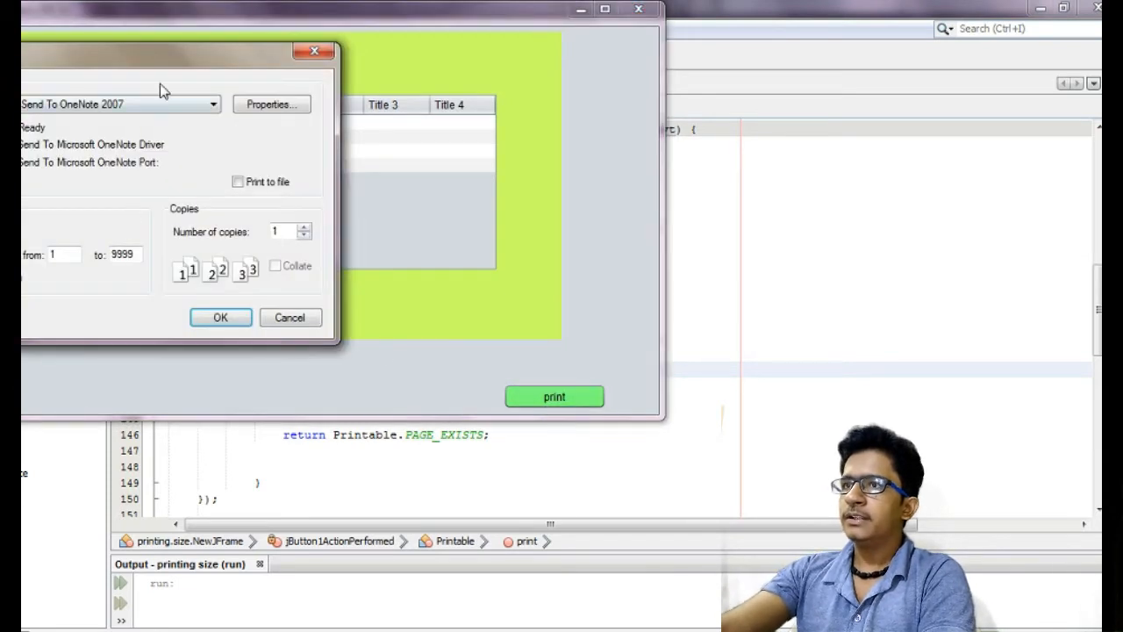
{"action": "left_click", "coordinate": [212, 103]}
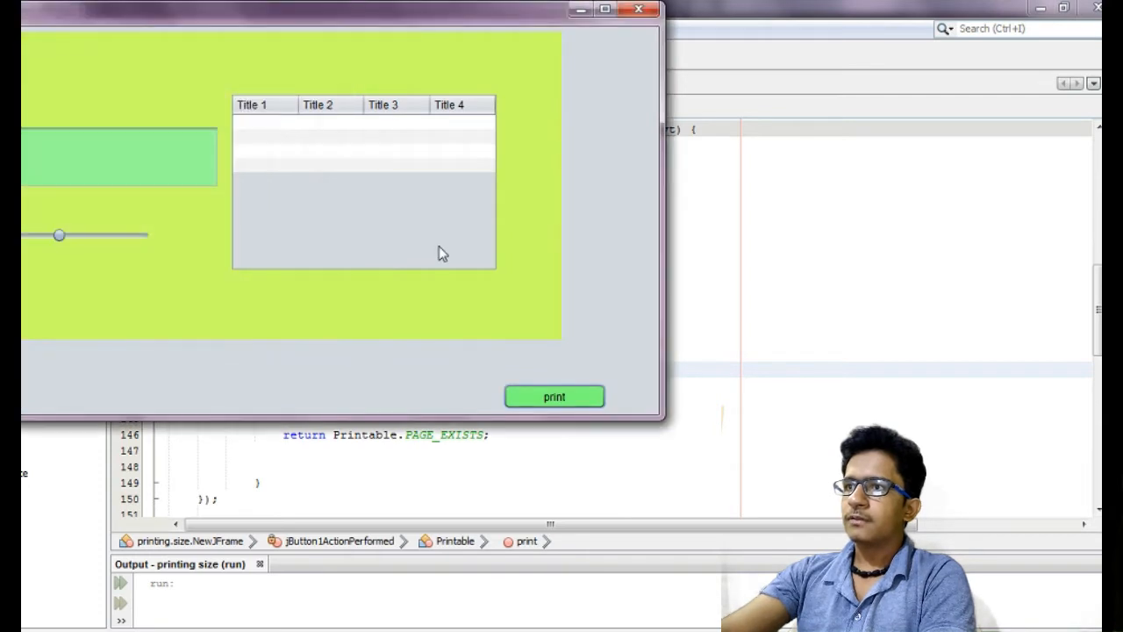
{"action": "mouse_move", "coordinate": [512, 267]}
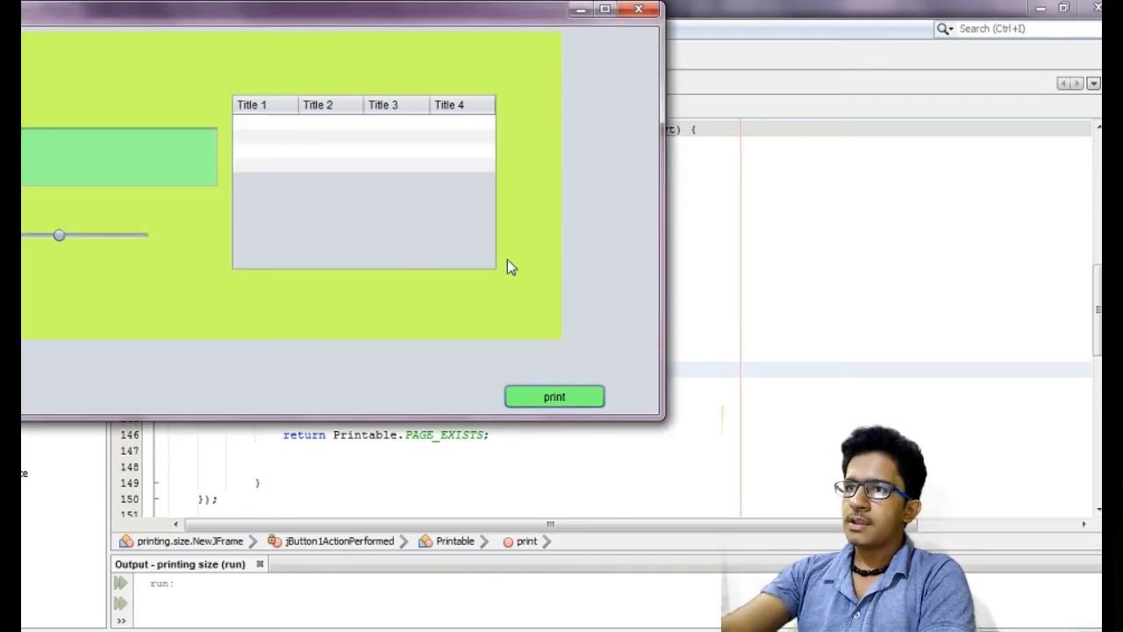
{"action": "left_click", "coordinate": [554, 397]}
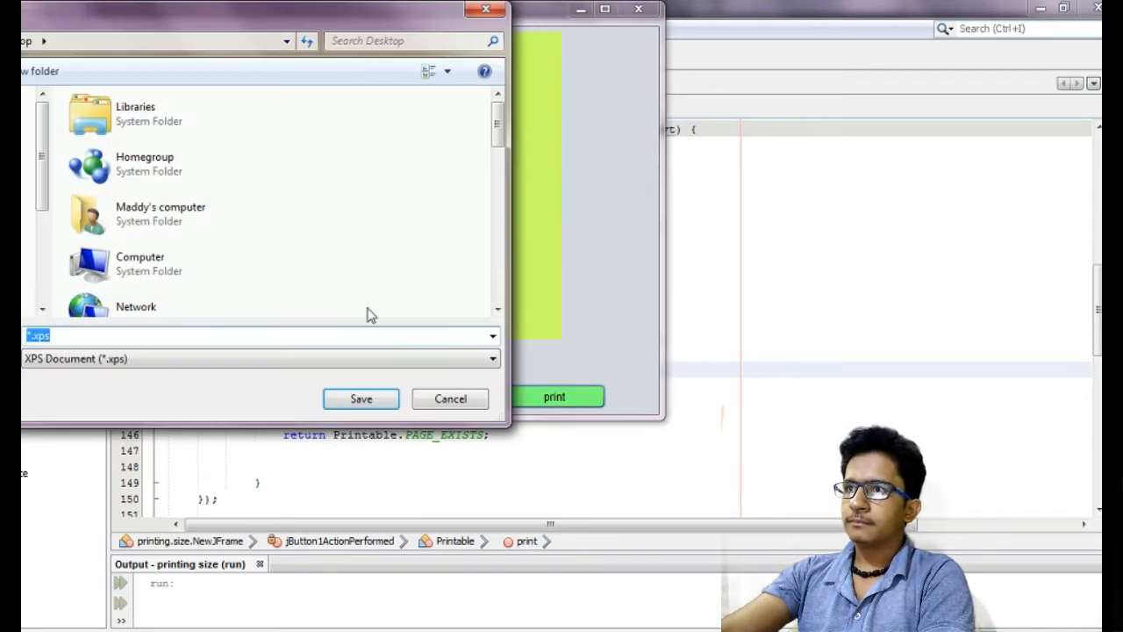
{"action": "left_click", "coordinate": [449, 399]}
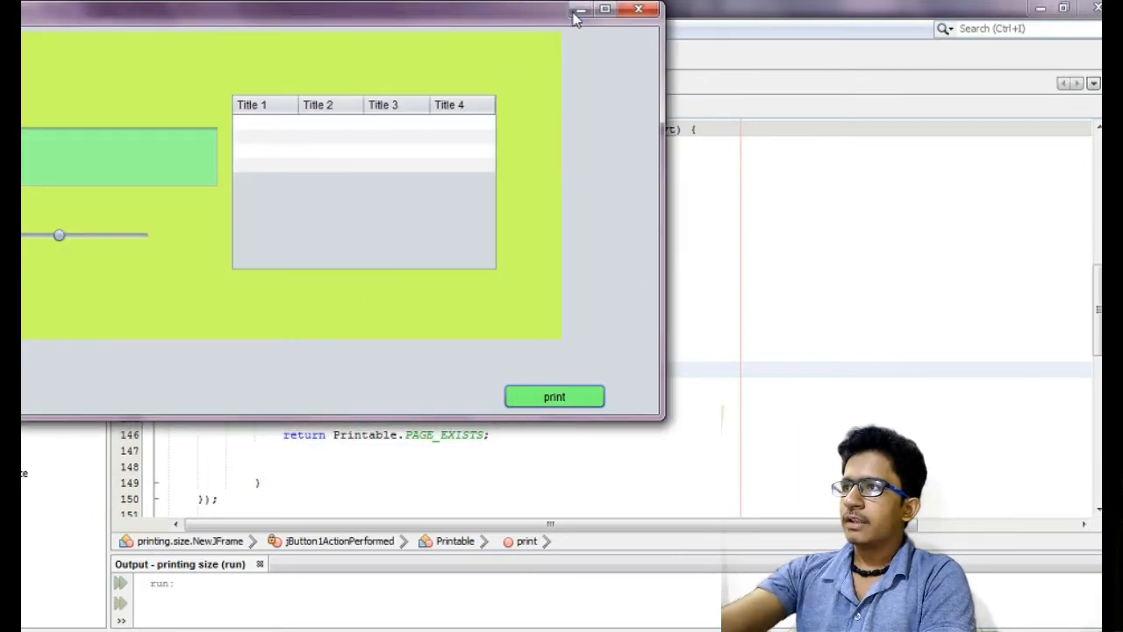
{"action": "left_click", "coordinate": [639, 11]}
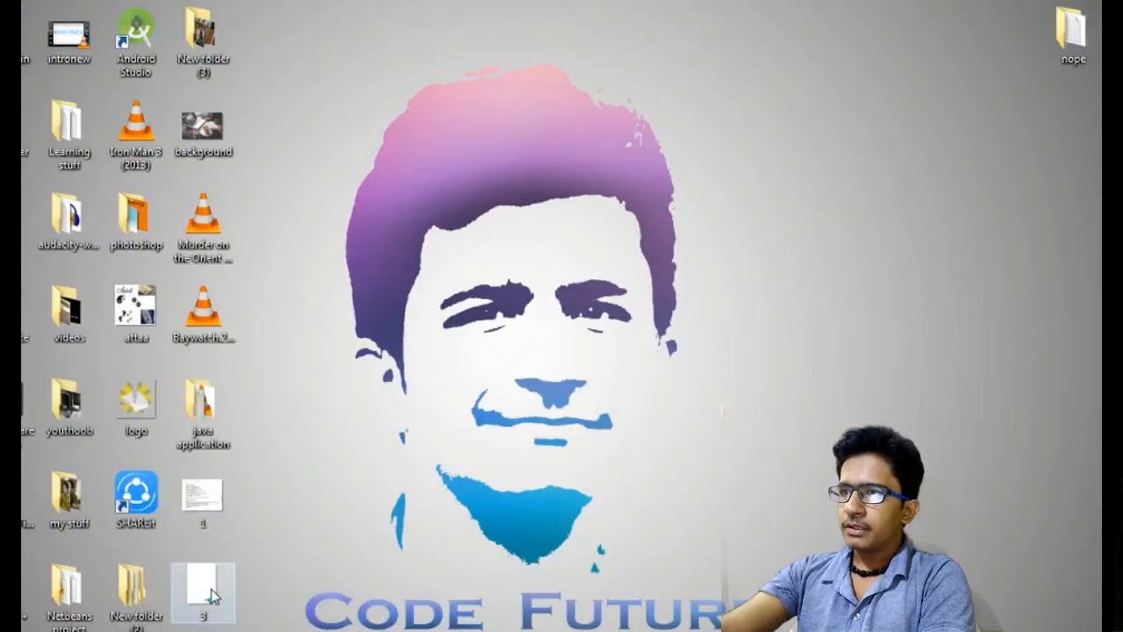
View the saved XPS printout showing the panel as a tiny rectangle on a blank page.
{"action": "double_click", "coordinate": [204, 593]}
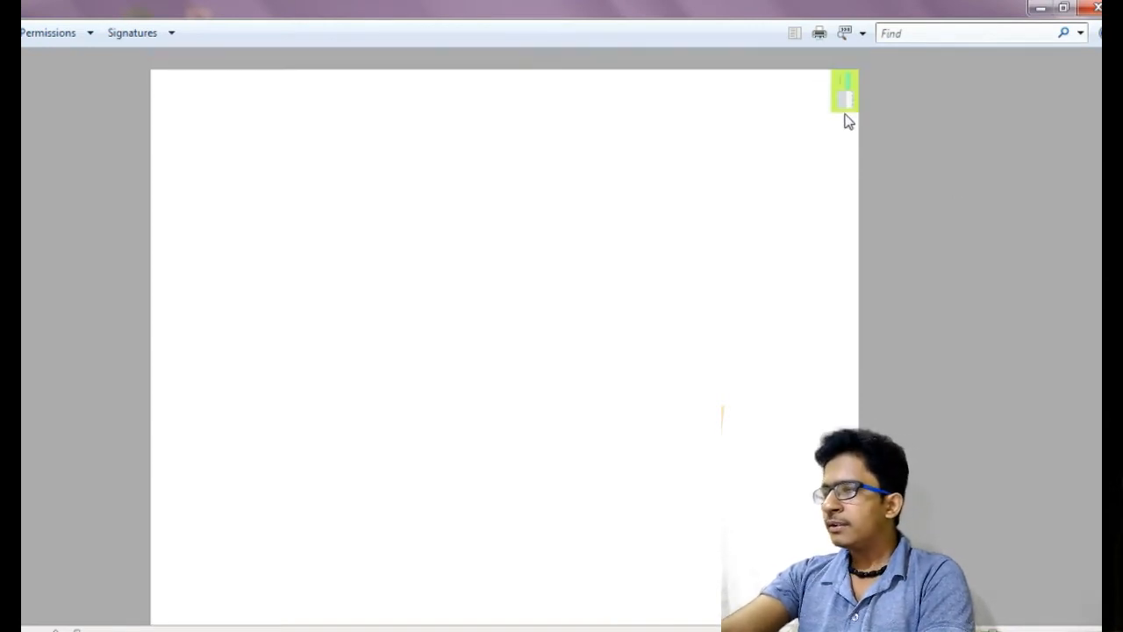
{"action": "mouse_move", "coordinate": [849, 114]}
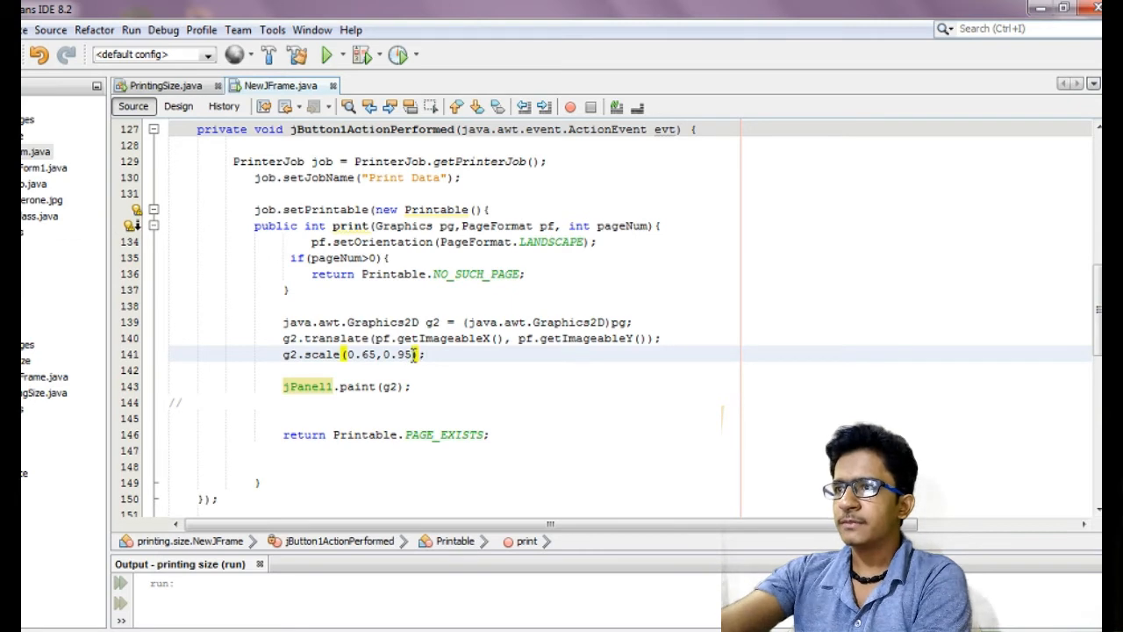
Raise the g2.scale factors to 0.65 and 0.95 and run the form again.
{"action": "type", "text": "7"}
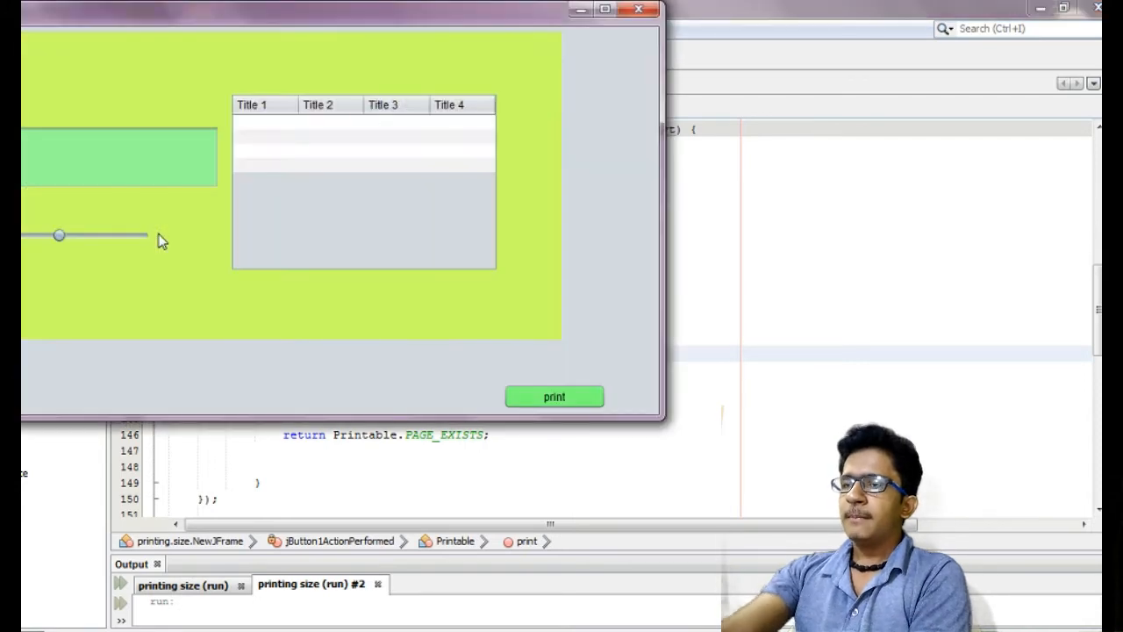
Print the green panel again to a new XPS document using the larger scale.
{"action": "left_click", "coordinate": [555, 397]}
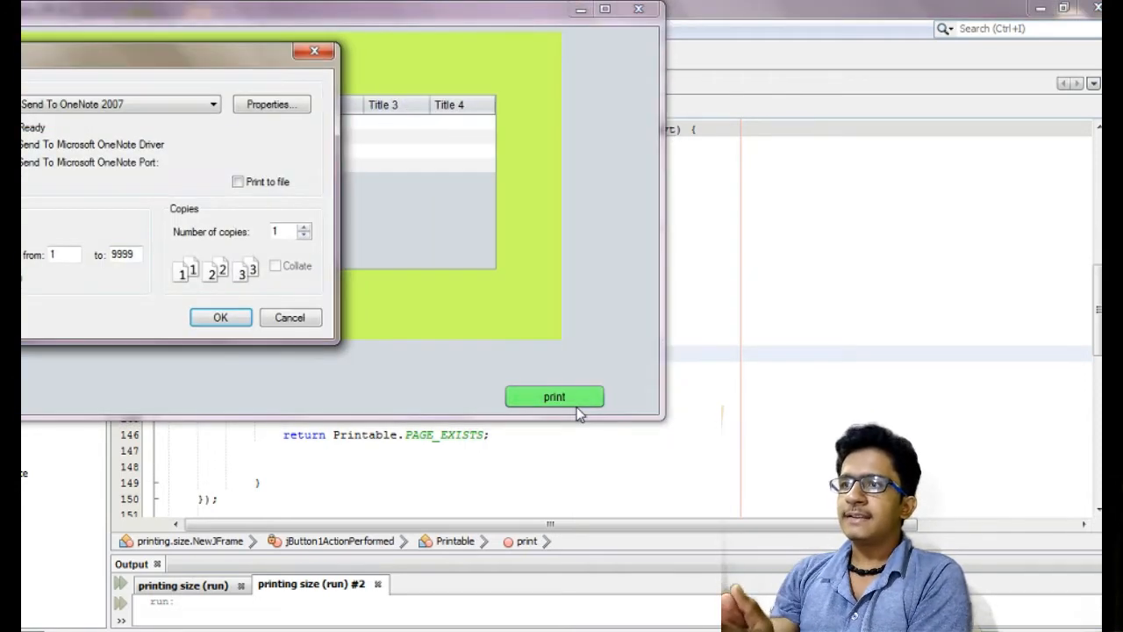
{"action": "left_click", "coordinate": [212, 105]}
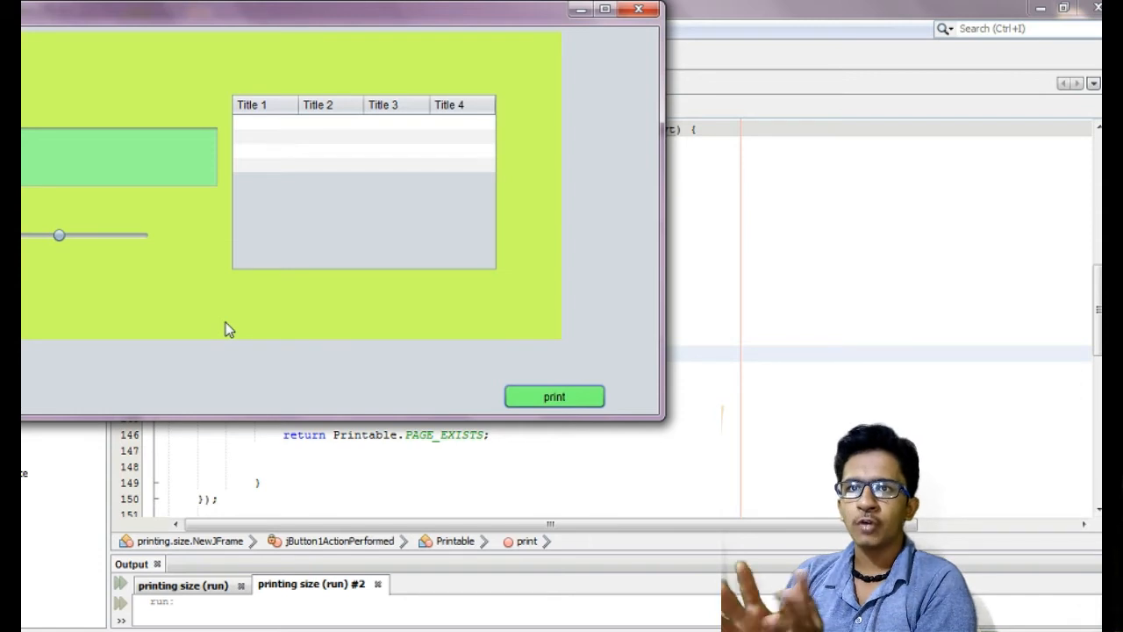
{"action": "left_click", "coordinate": [555, 396]}
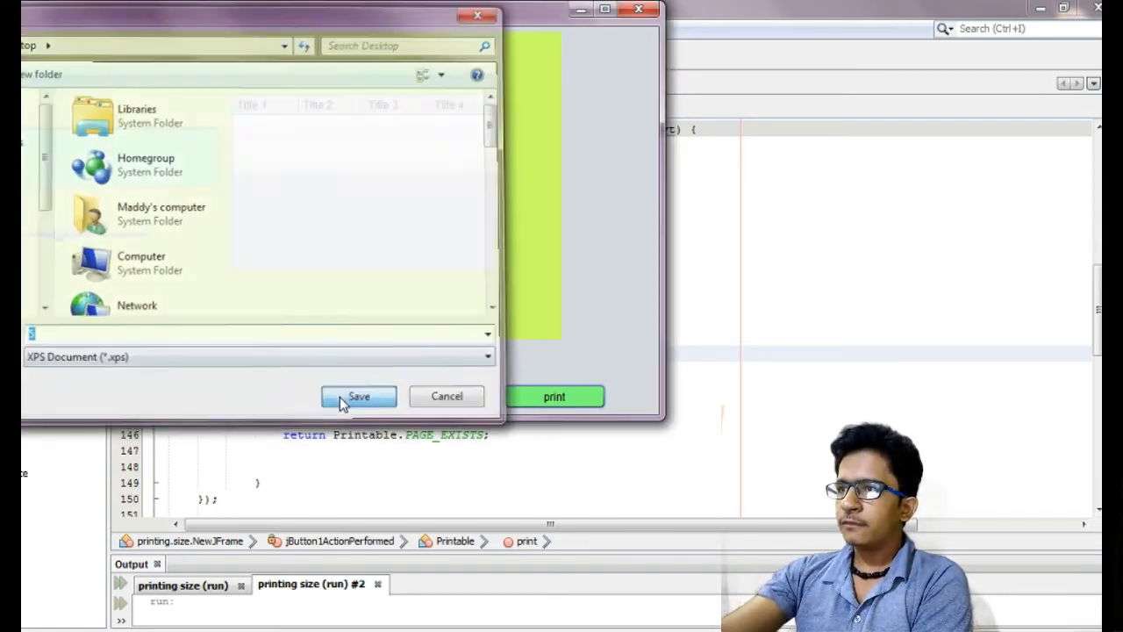
{"action": "left_click", "coordinate": [358, 396]}
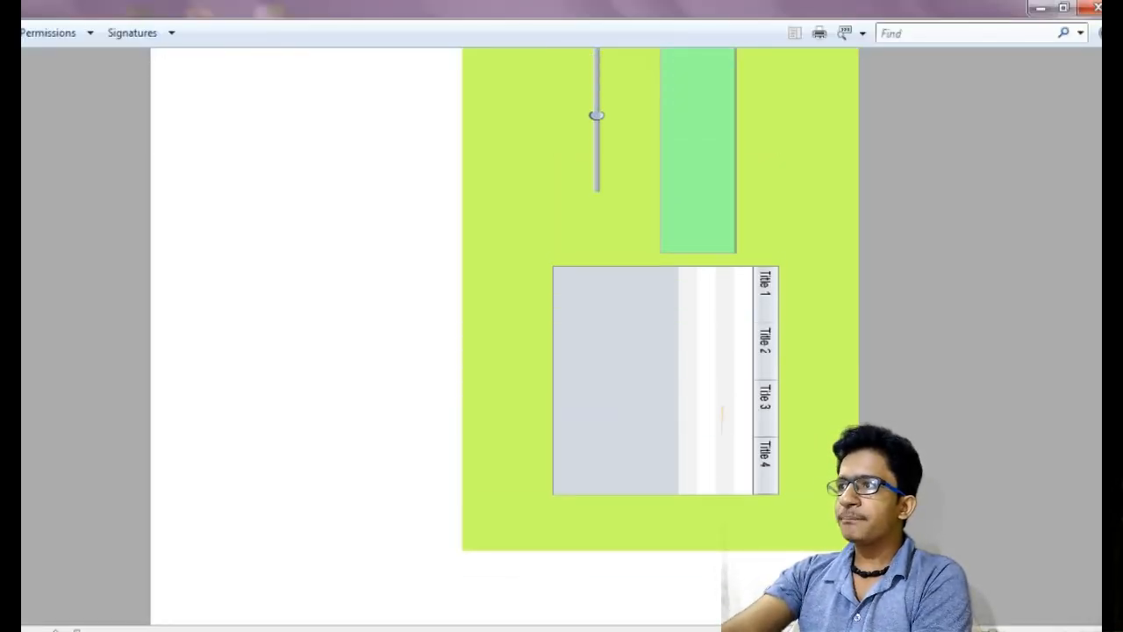
Scroll the new XPS printout showing the enlarged, rotated green panel.
{"action": "scroll", "scroll_direction": "down", "scroll_amount": 3}
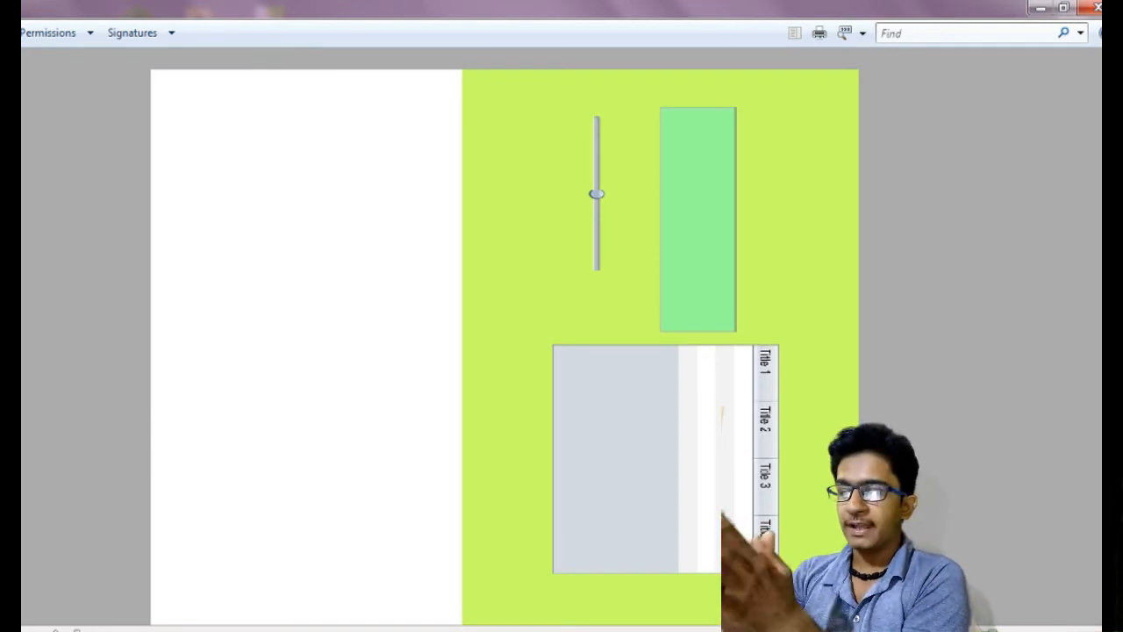